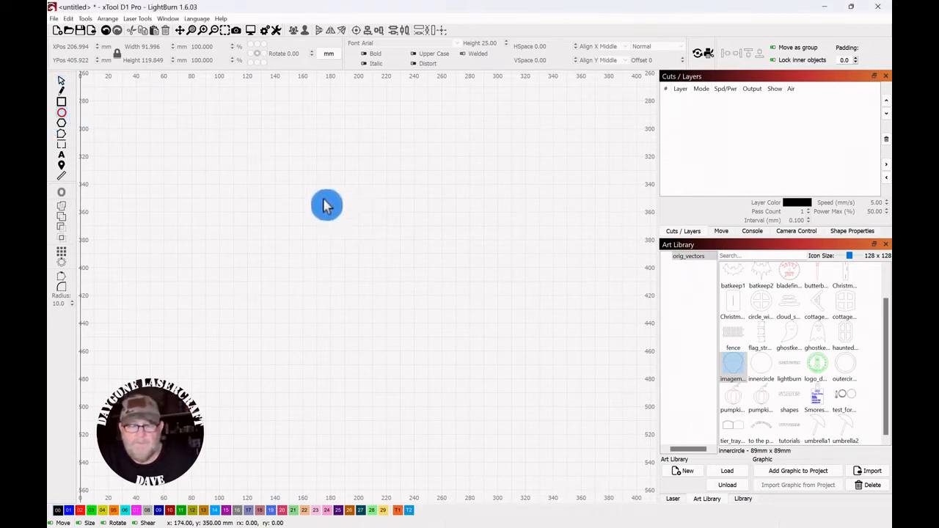
Step: Draw a circle and place an equal copy overlapping it horizontally, both selected
drag(326, 205, 402, 237)
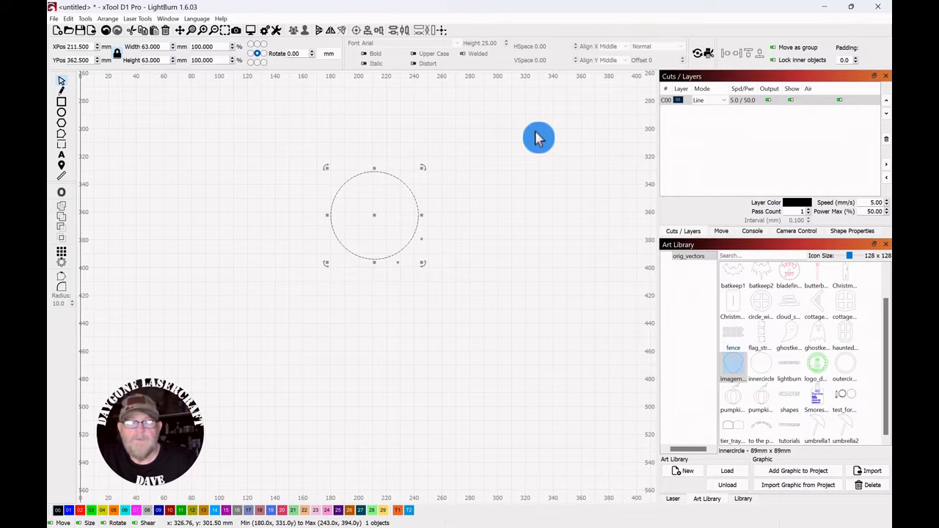
mouse_move(375, 218)
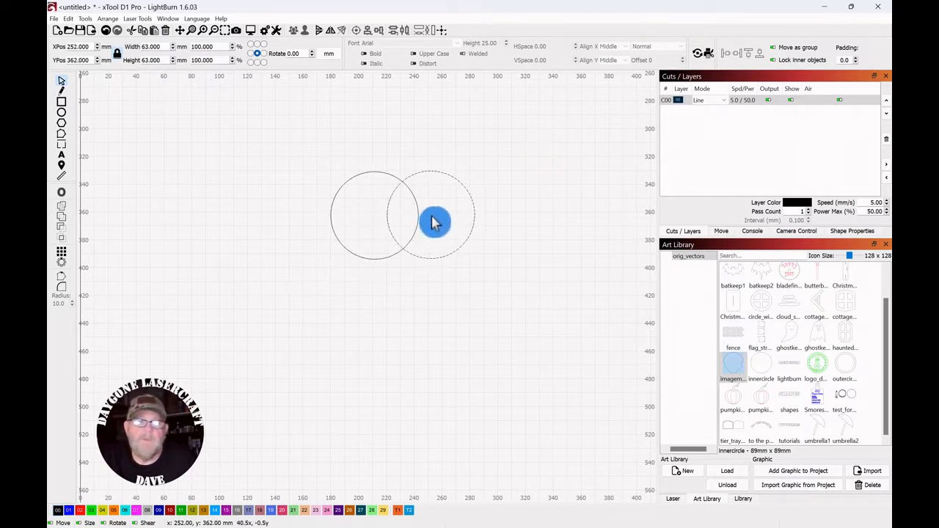
click(437, 223)
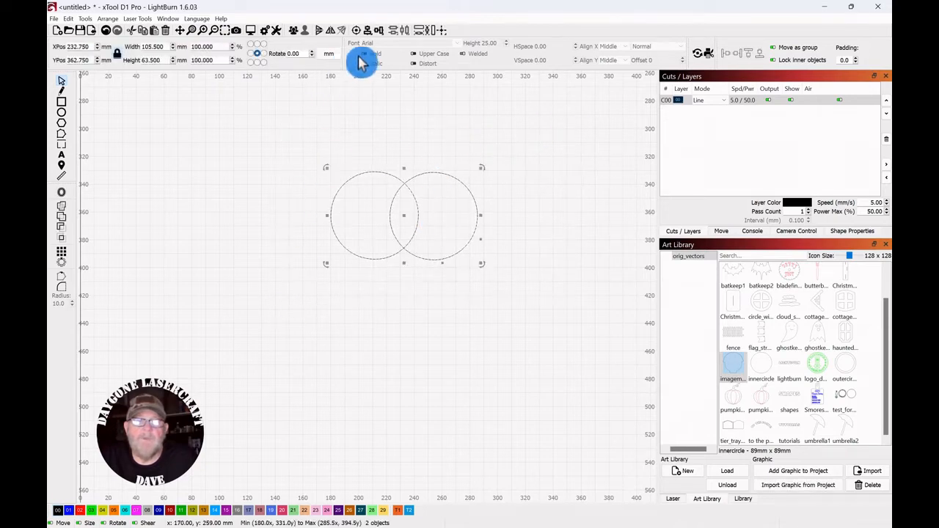
click(364, 60)
text(63.000)
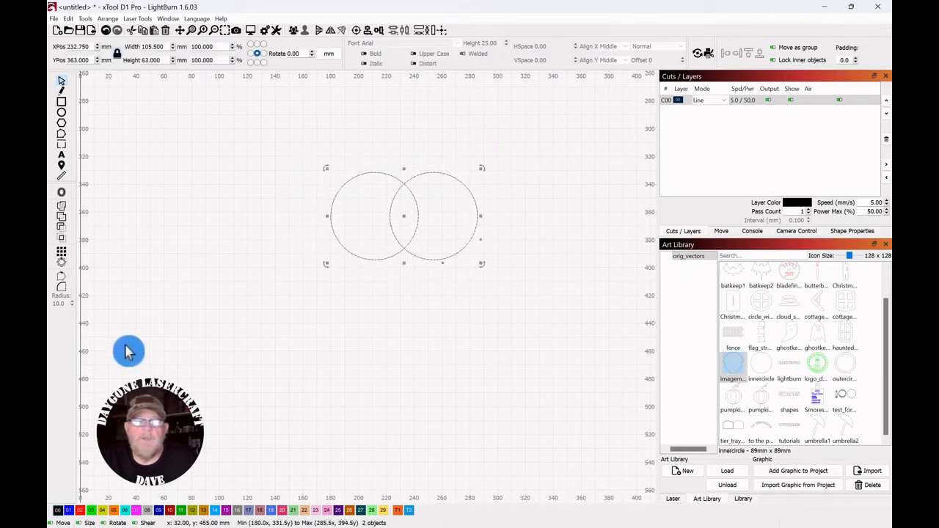
mouse_move(62, 211)
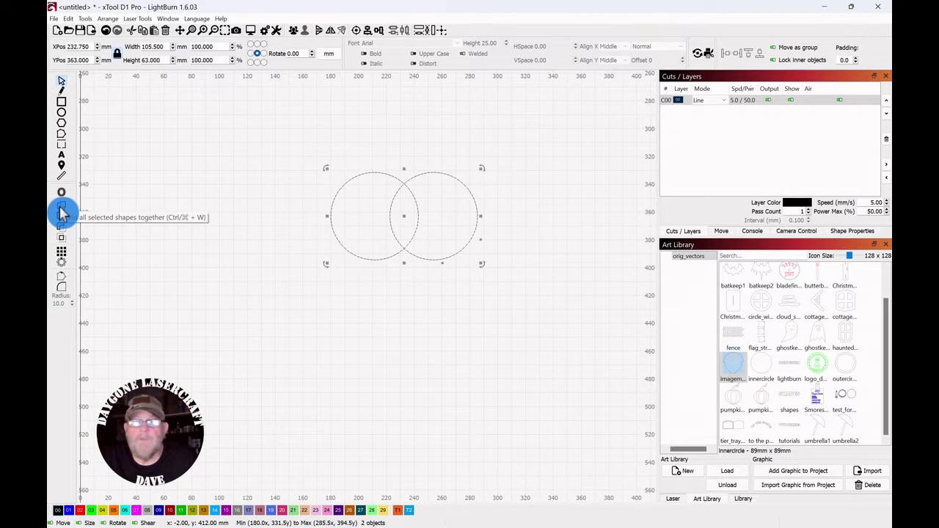
Step: Weld the two overlapping circles into one peanut-shaped outline
click(62, 211)
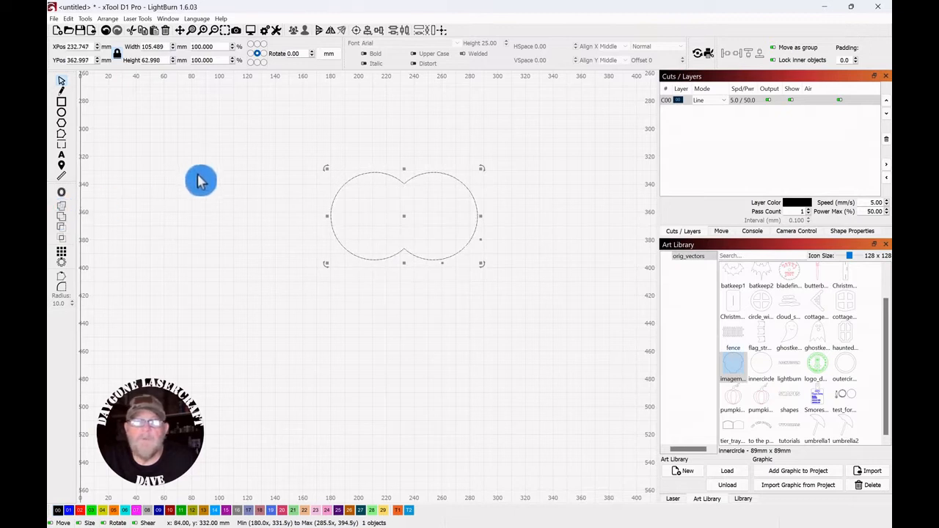
mouse_move(62, 129)
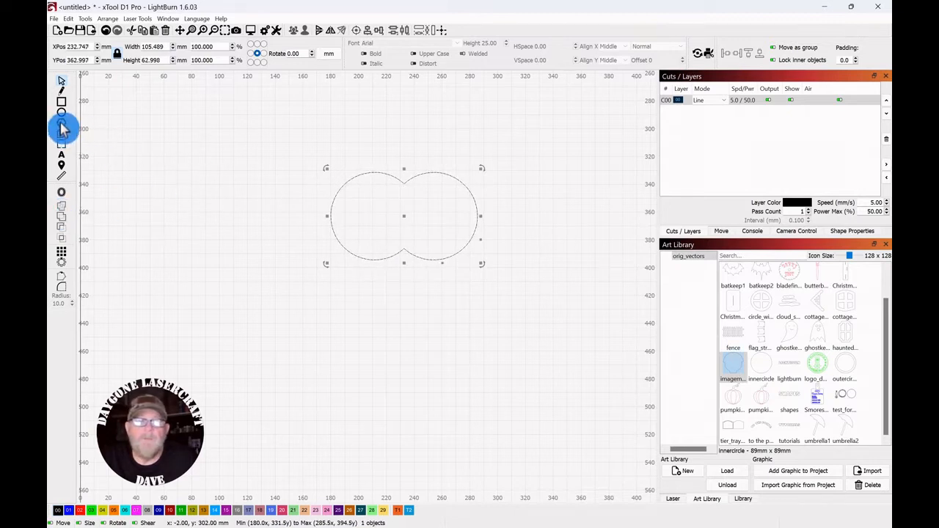
Step: Start a polygon below the welded circles with the Polygon tool
click(345, 275)
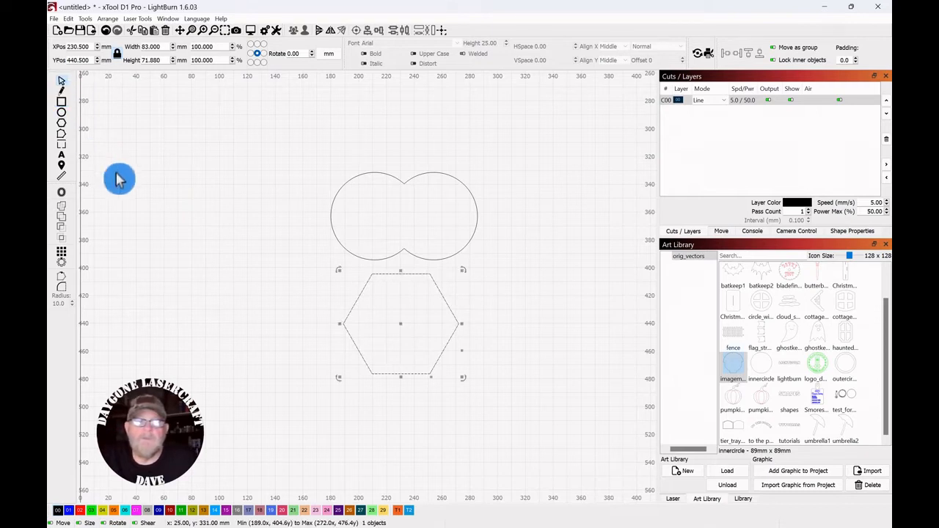
mouse_move(531, 163)
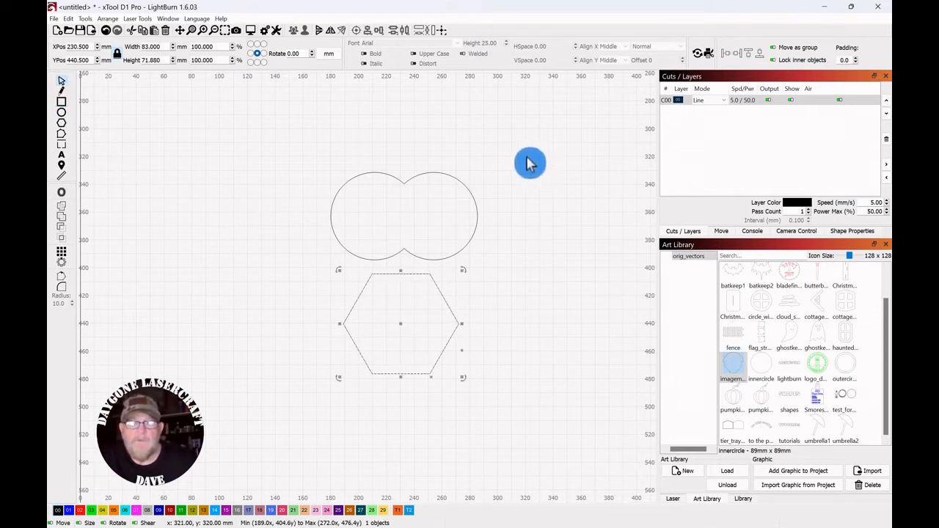
mouse_move(438, 282)
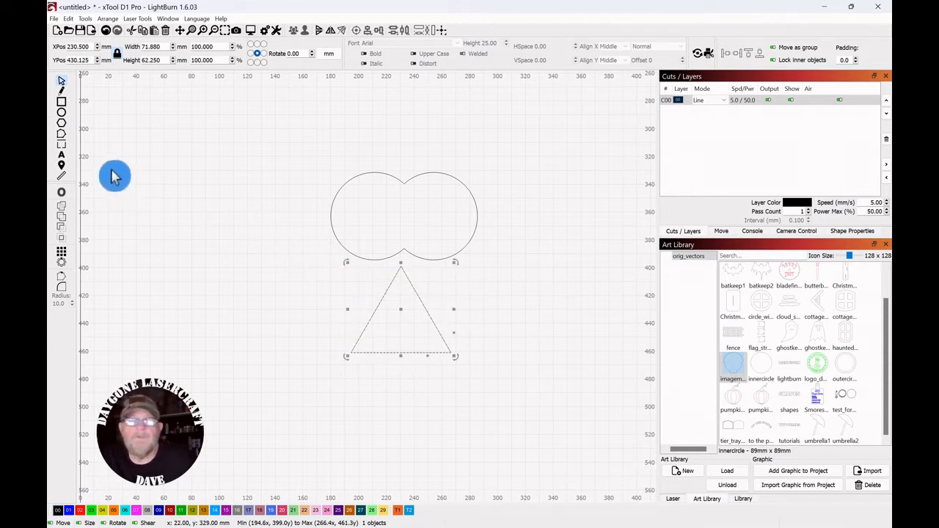
mouse_move(478, 261)
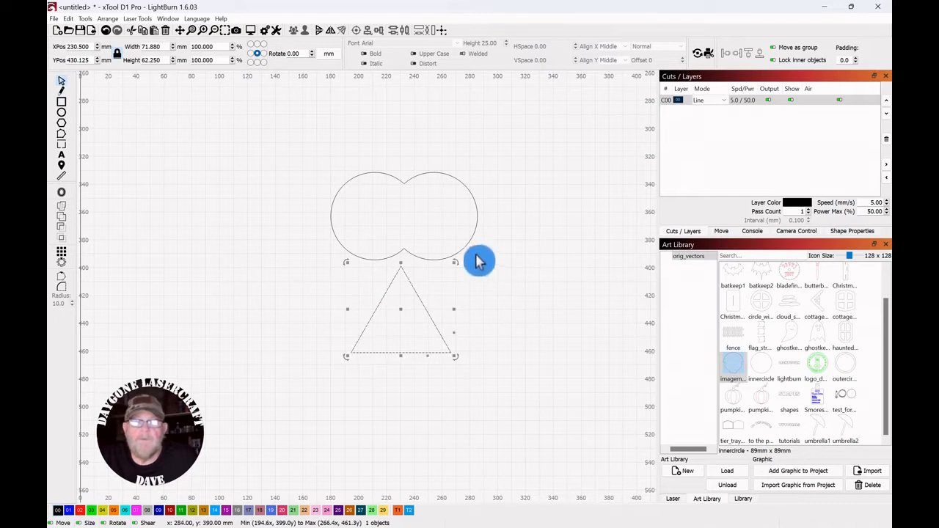
mouse_move(473, 264)
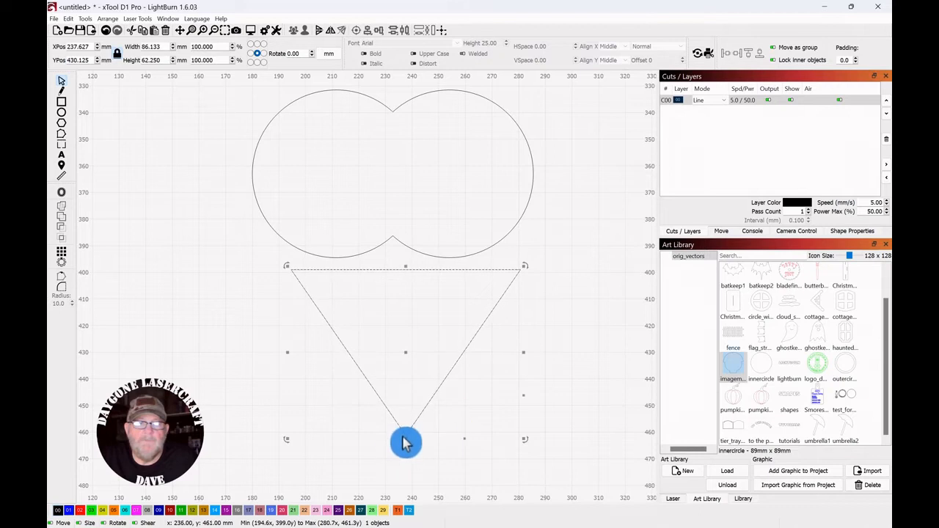
Step: Stretch the triangle wider and push it up so its top edge overlaps the circles
drag(406, 440, 405, 385)
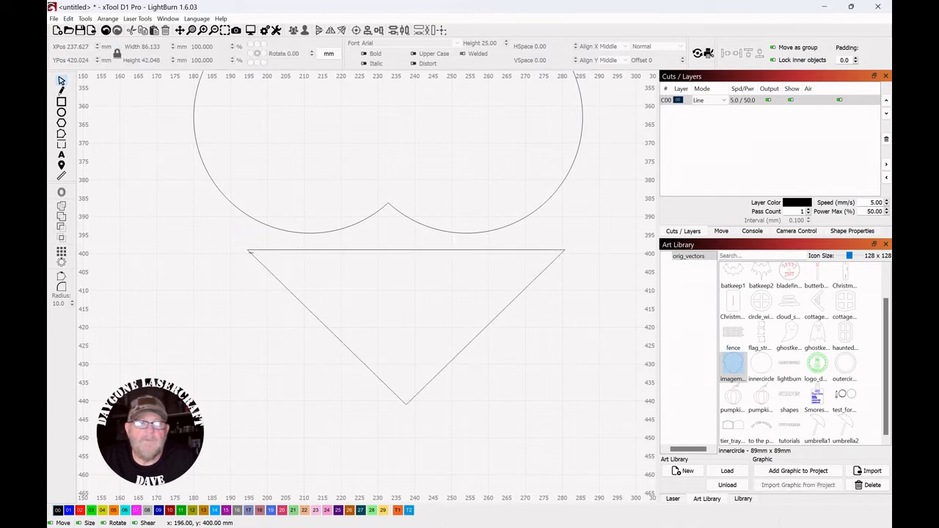
click(247, 247)
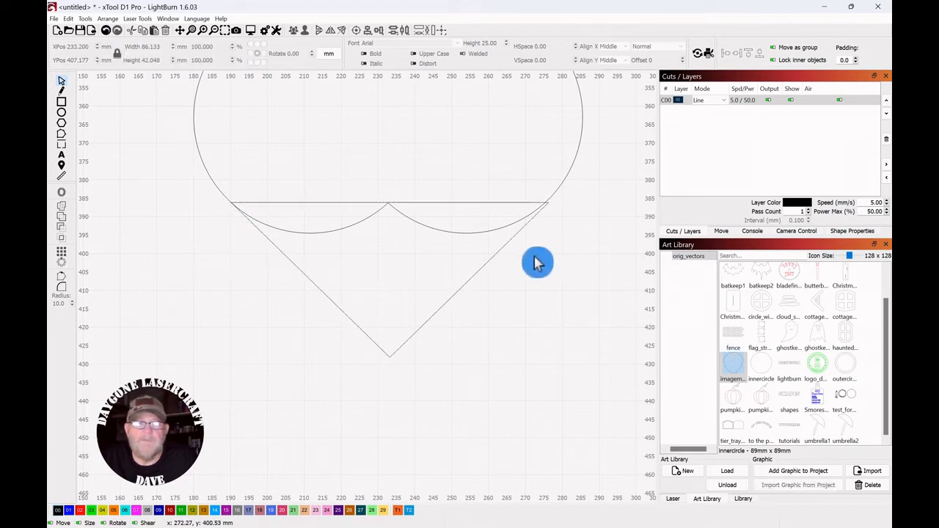
mouse_move(537, 309)
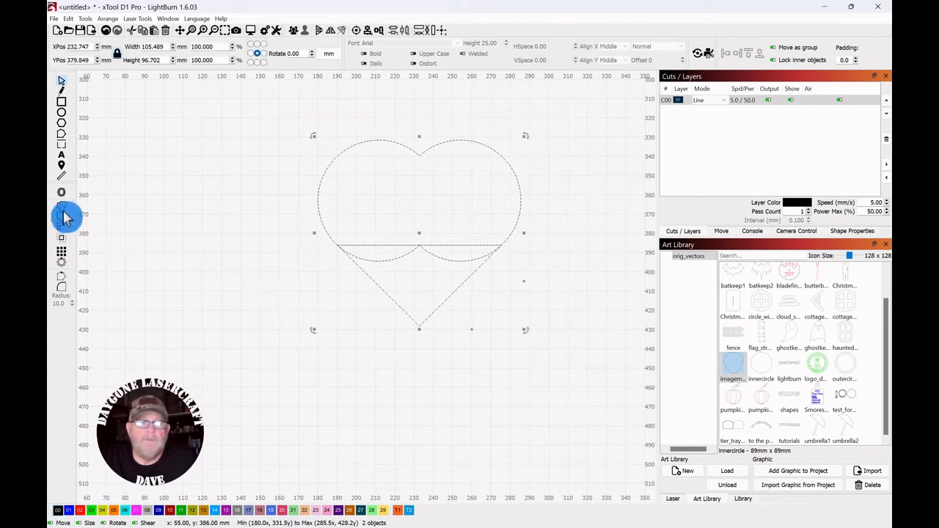
Step: Weld the circles and triangle into a single clean heart outline
click(223, 229)
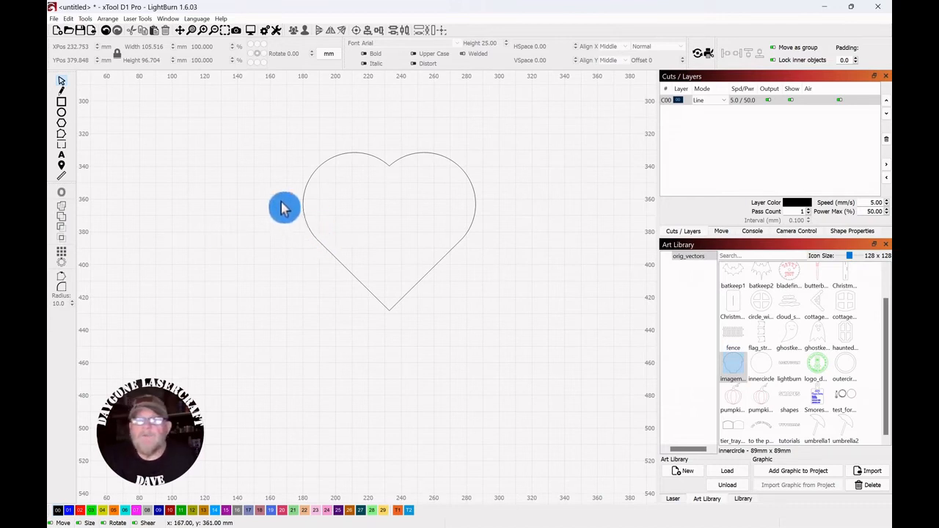
mouse_move(273, 156)
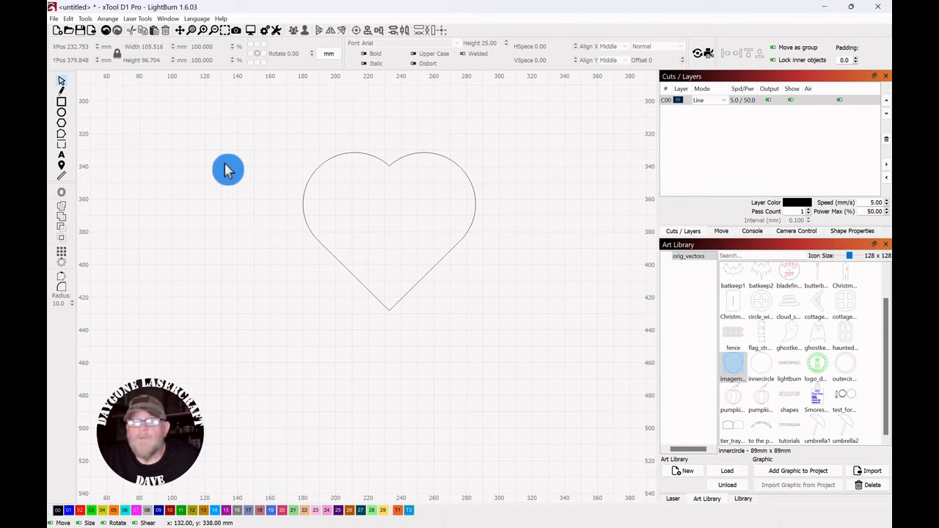
mouse_move(155, 160)
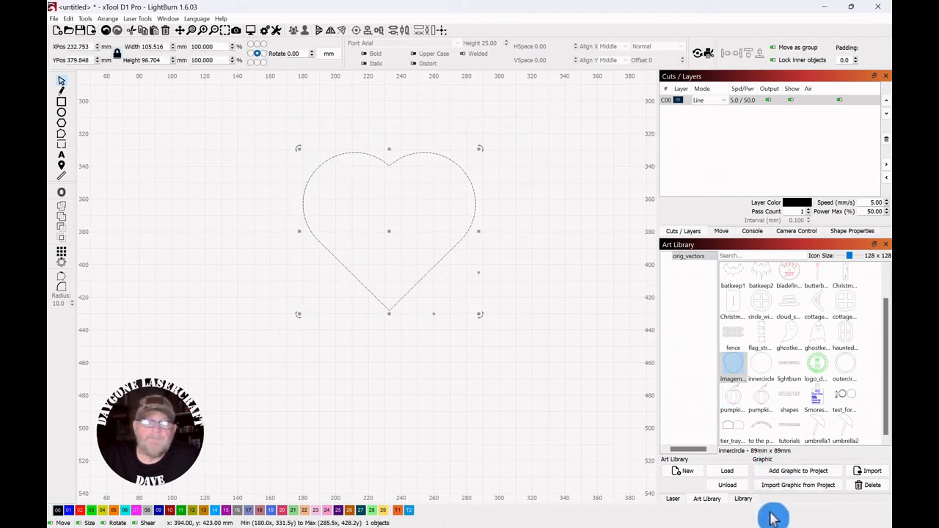
mouse_move(690, 276)
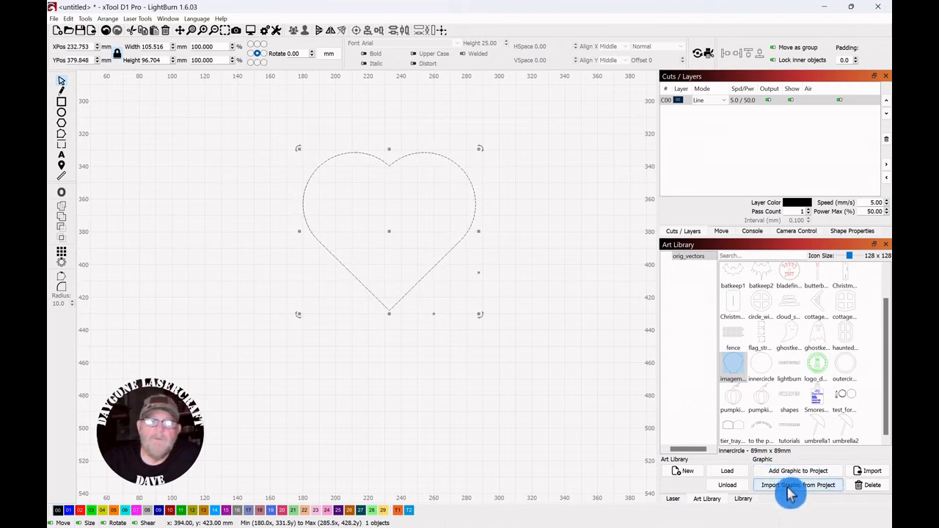
Step: Import the heart from the project into the Art Library named 'heart'
click(799, 484)
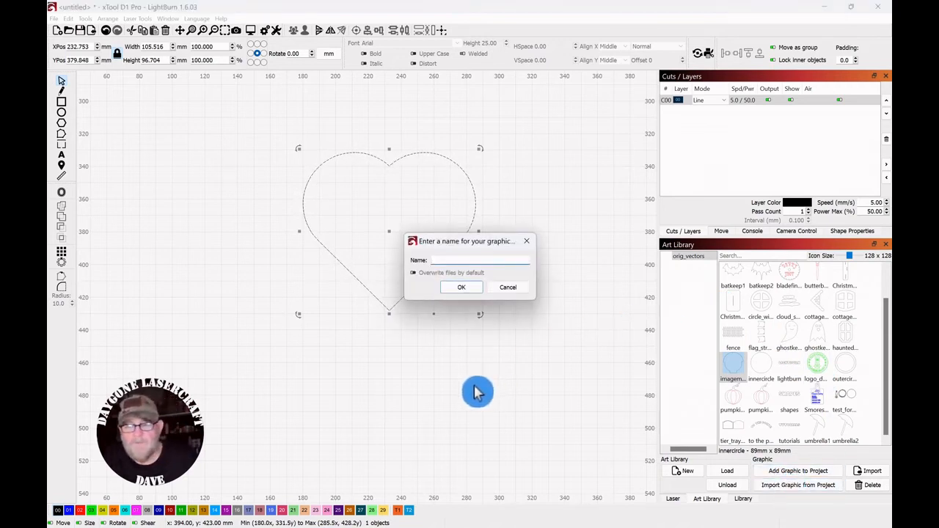
text(hea)
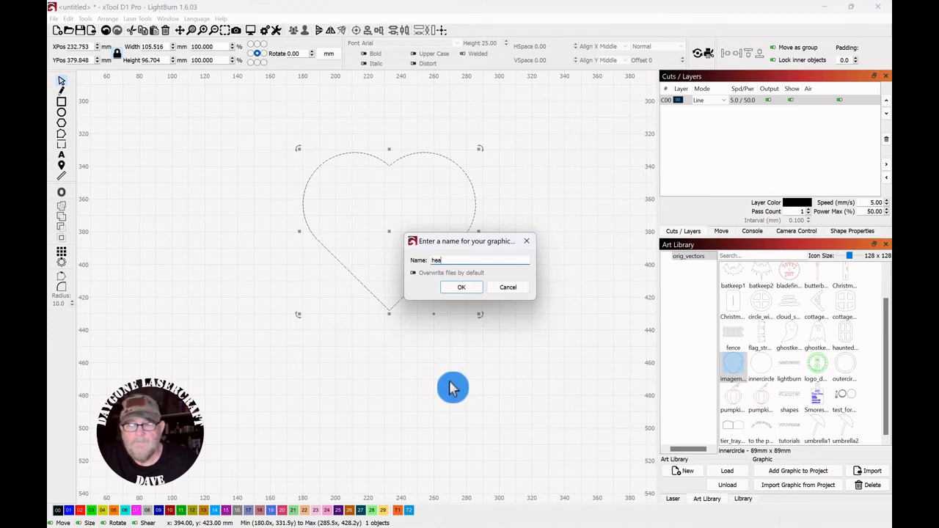
text(rt)
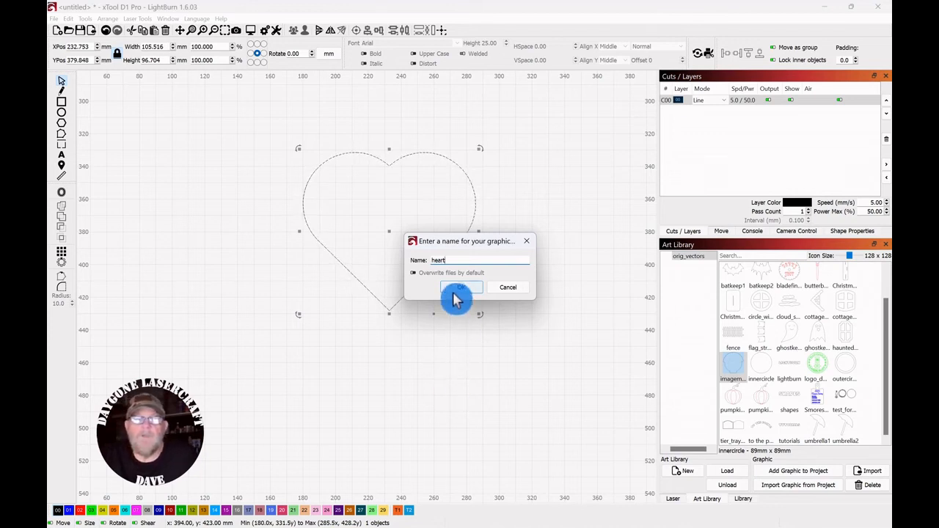
click(455, 286)
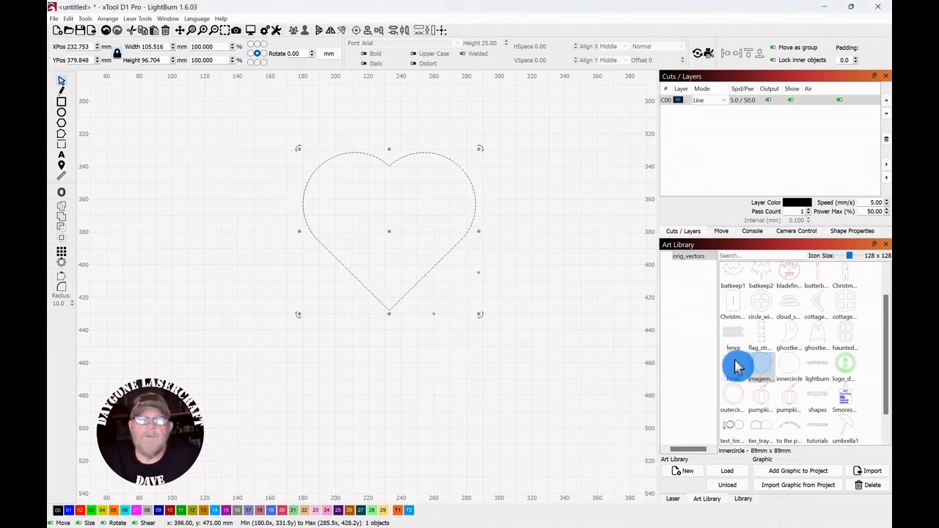
mouse_move(760, 373)
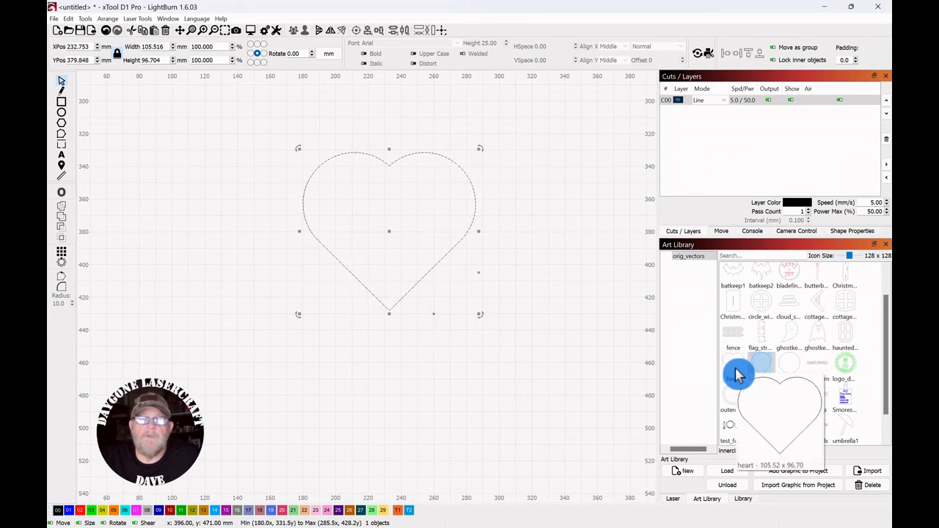
click(573, 209)
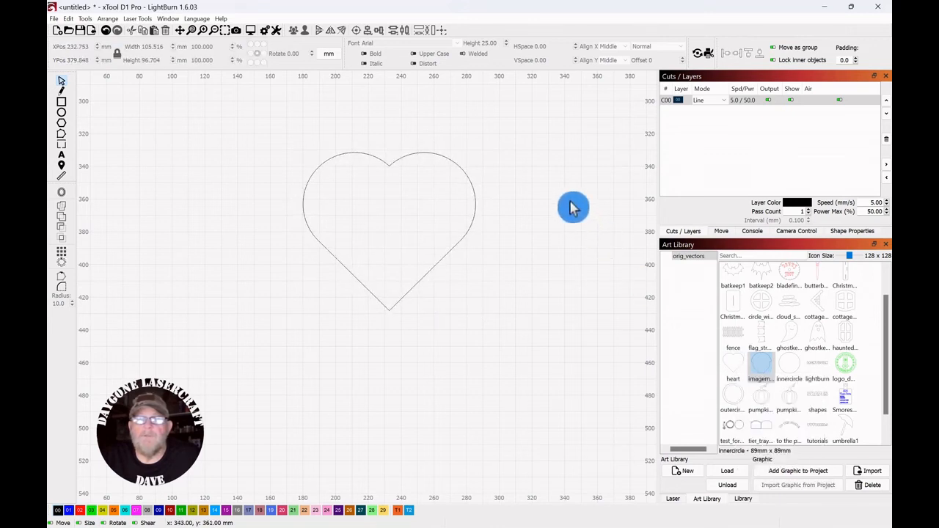
mouse_move(558, 179)
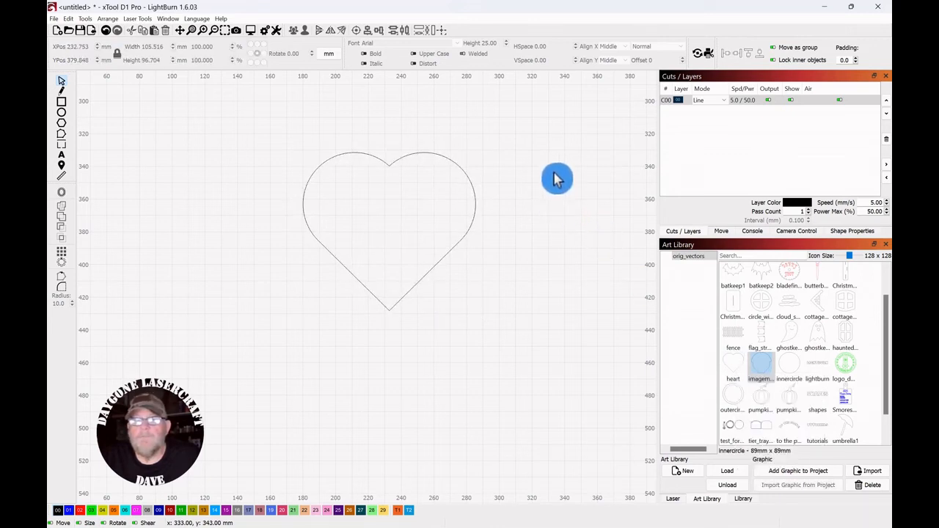
mouse_move(552, 145)
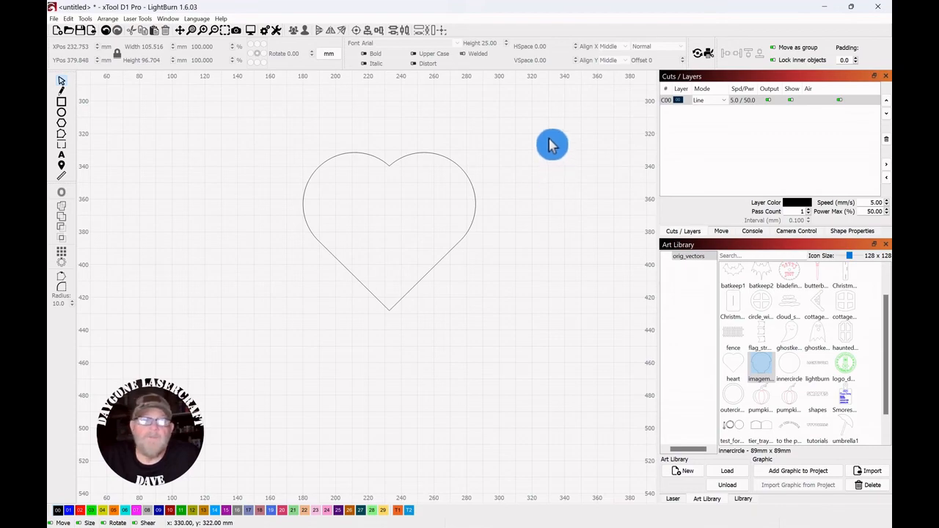